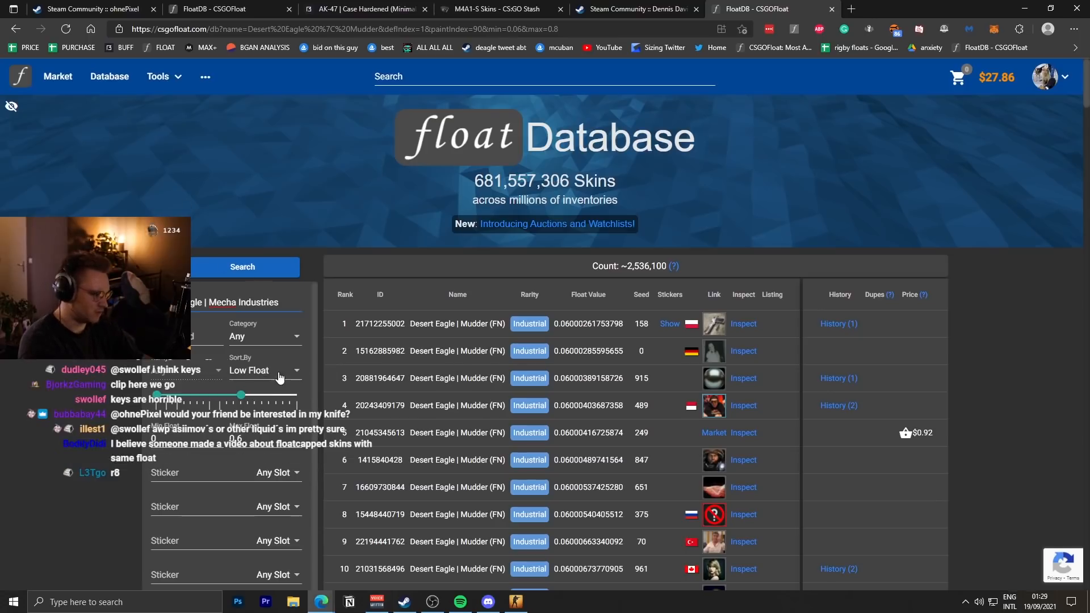
Step: Sort the Desert Eagle | Mecha Industries float search by High Float
click(264, 371)
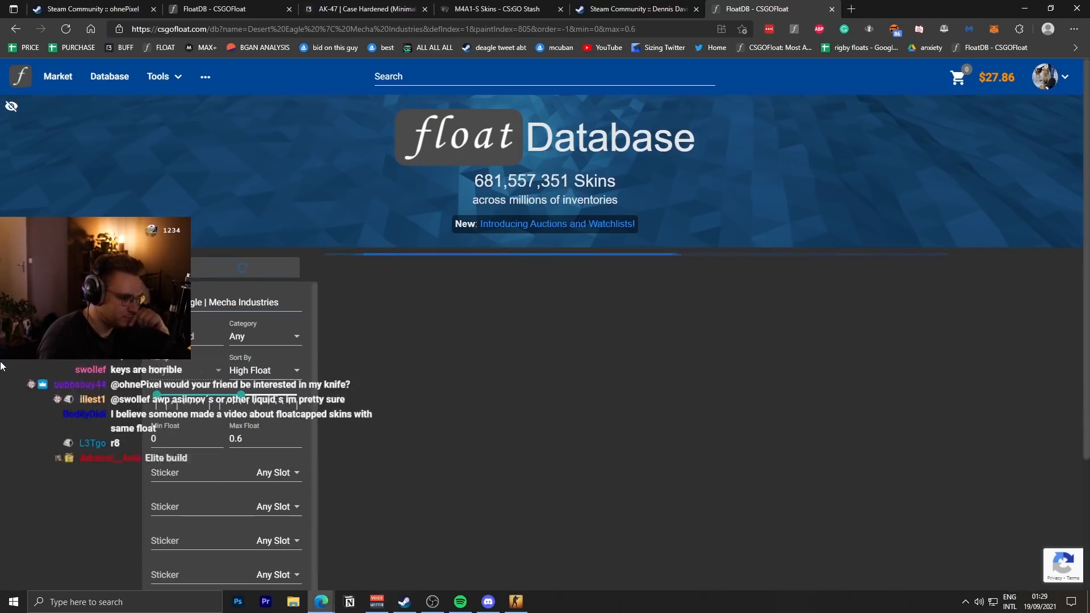
Step: Run the float search, then inspect the seed 92 result and allow Steam to launch
click(242, 267)
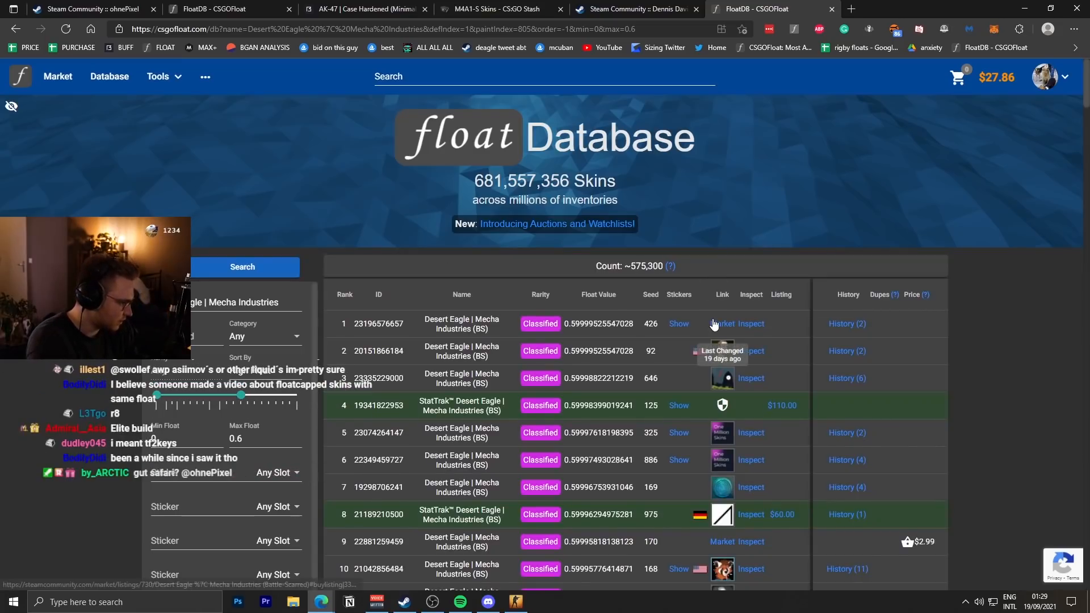
click(722, 323)
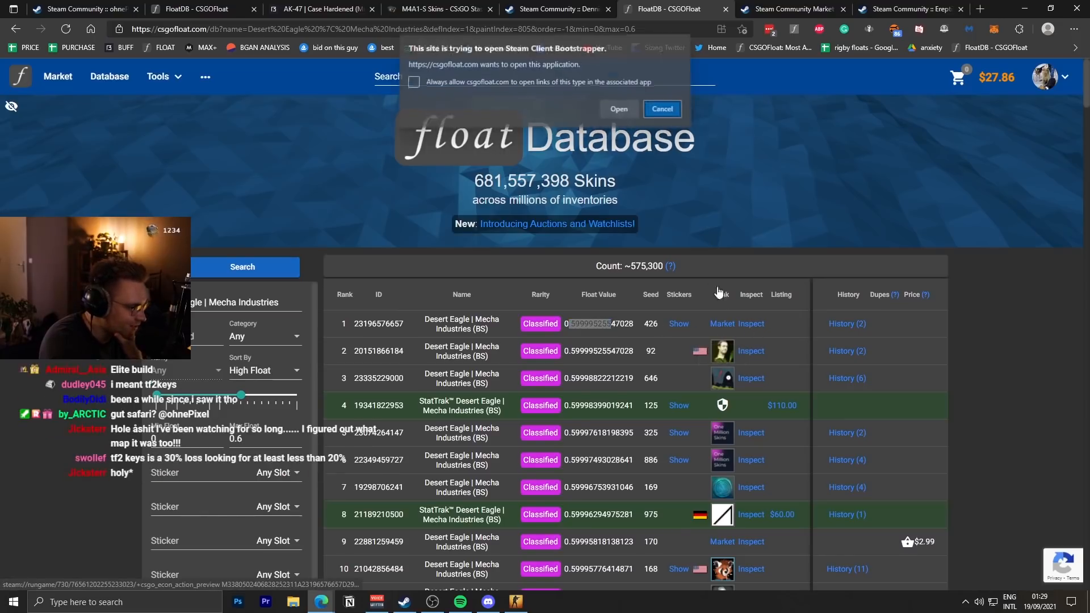
click(617, 109)
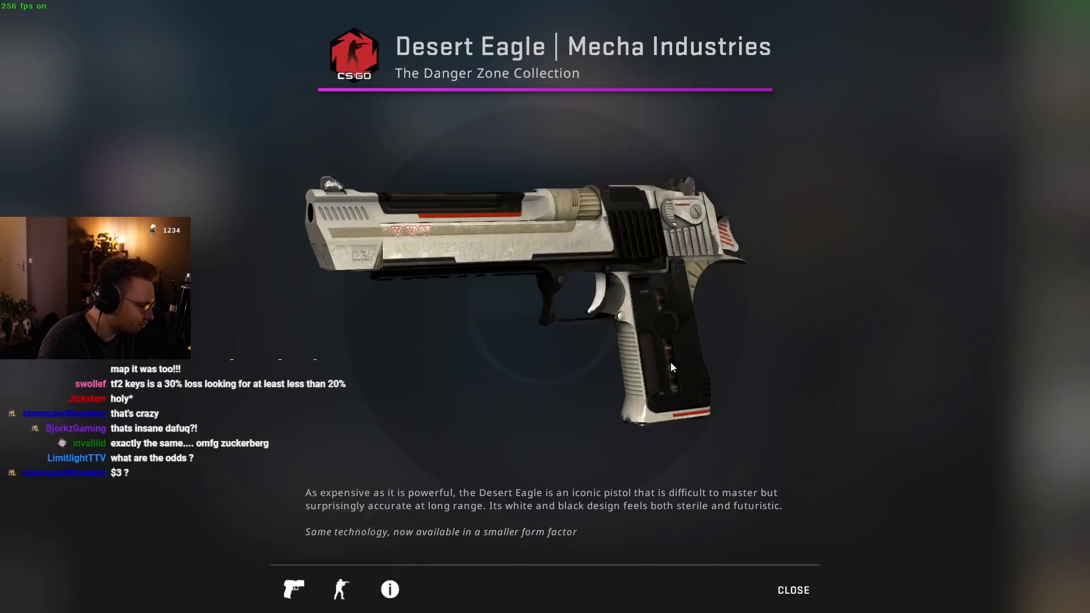
Step: Show the item info panel: Gunsmith finish, catalog 805, pattern 92, wear 0.599995255
click(389, 589)
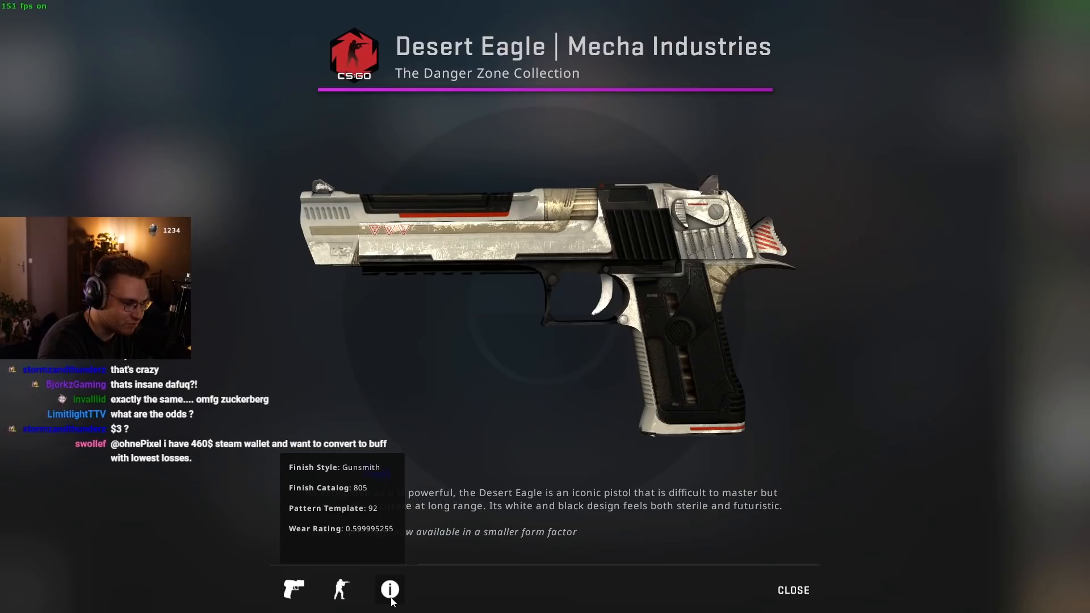